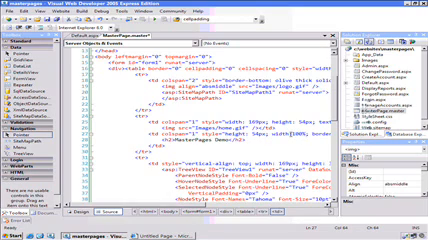
Step: Run the site with F5, then reach the File commands for Export Template
{"action": "key", "text": "F5"}
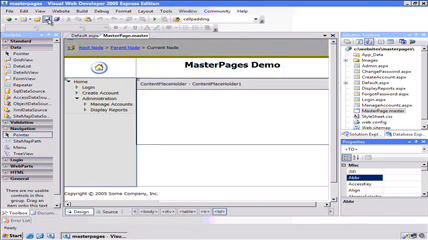
{"action": "left_click", "coordinate": [12, 18]}
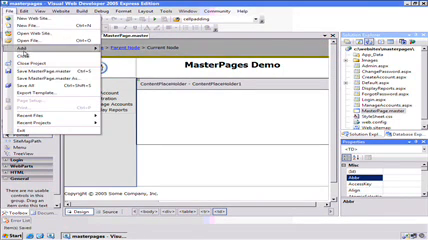